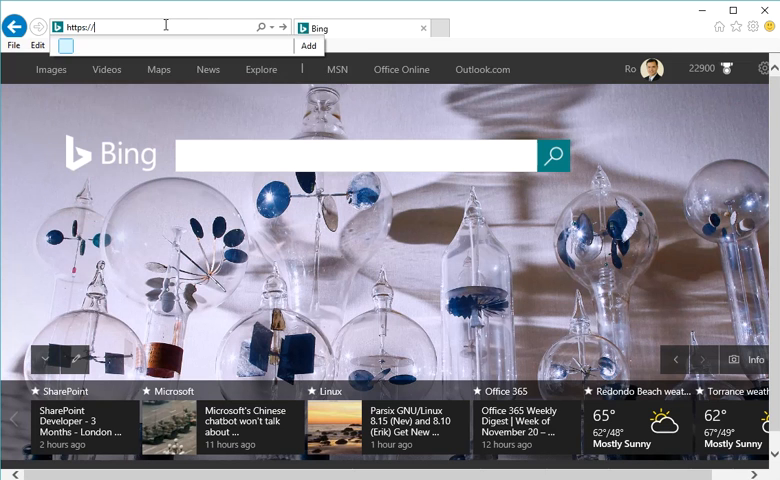
Navigate Internet Explorer to the Office 365 portal address.
{"action": "type", "text": "portal"}
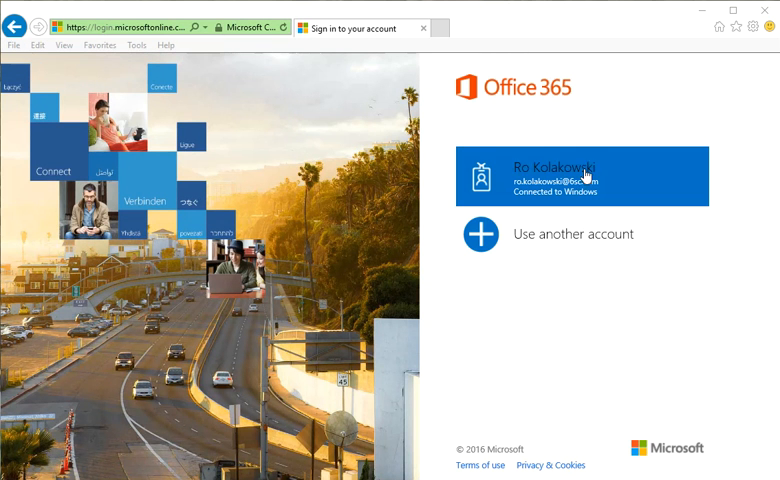
Sign in to the work account and reach the Office 365 home page.
{"action": "left_click", "coordinate": [582, 176]}
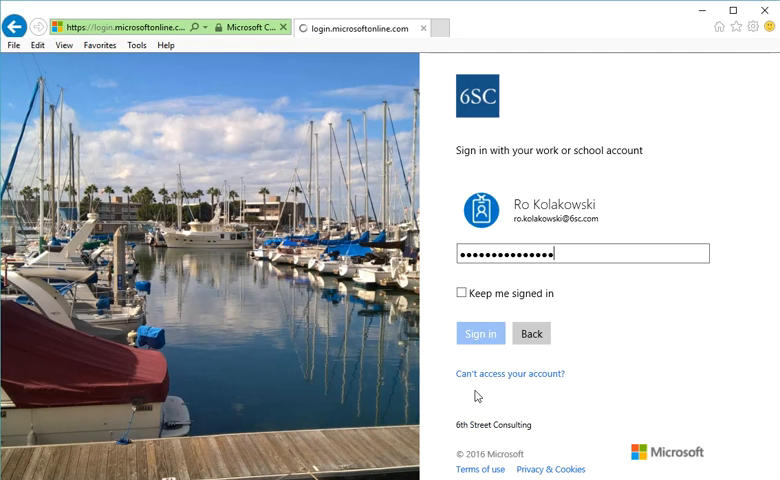
{"action": "left_click", "coordinate": [480, 332]}
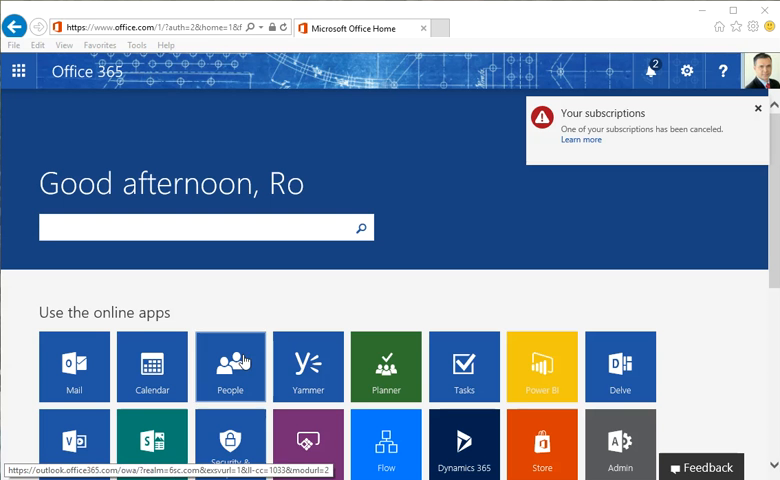
{"action": "mouse_move", "coordinate": [460, 144]}
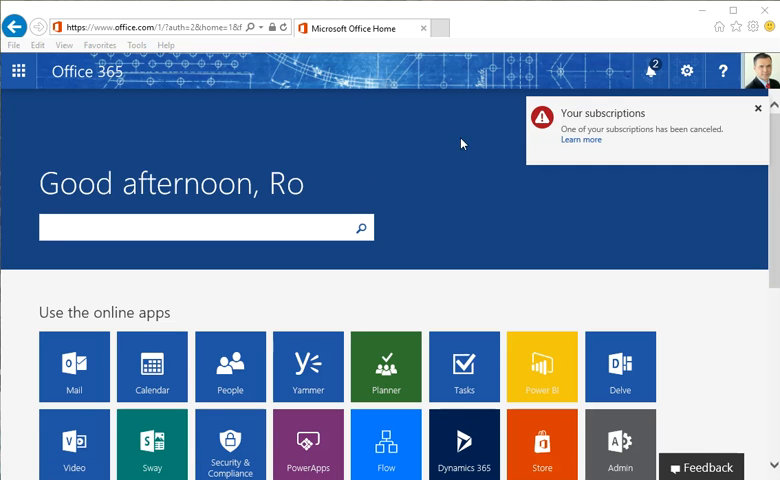
Dismiss the cancelled-subscription notice on the home page.
{"action": "left_click", "coordinate": [758, 108]}
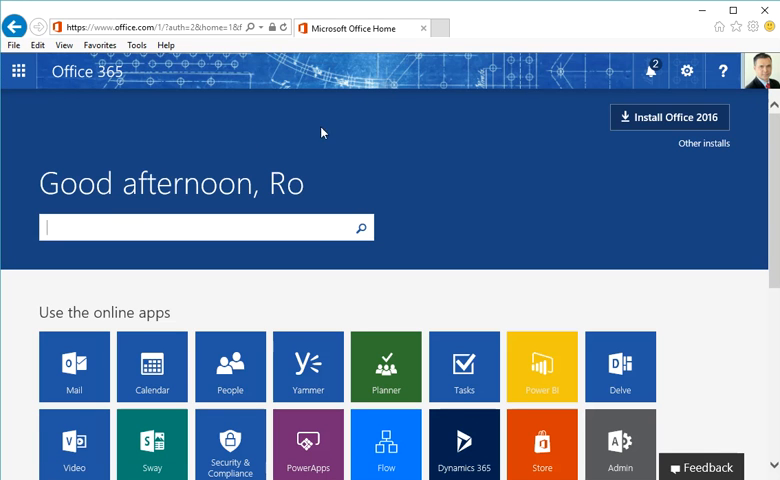
{"action": "mouse_move", "coordinate": [220, 124]}
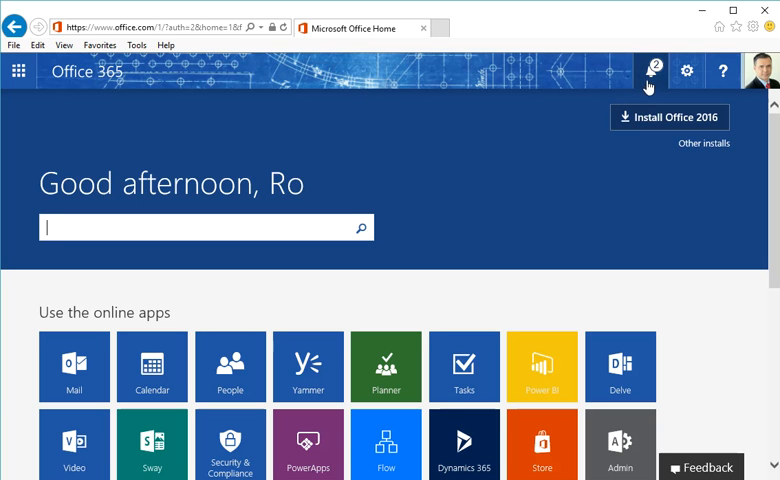
Enter the old password and a new strong password, confirm it and submit the change.
{"action": "left_click", "coordinate": [688, 72]}
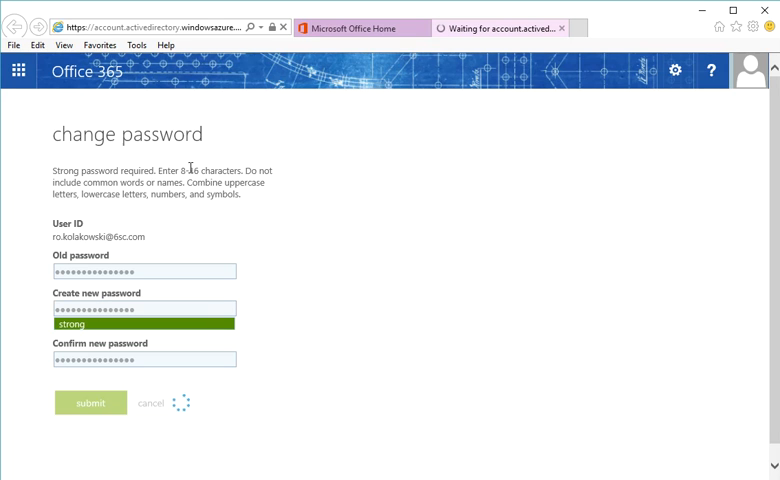
{"action": "left_click_drag", "start_coordinate": [252, 168], "coordinate": [252, 196]}
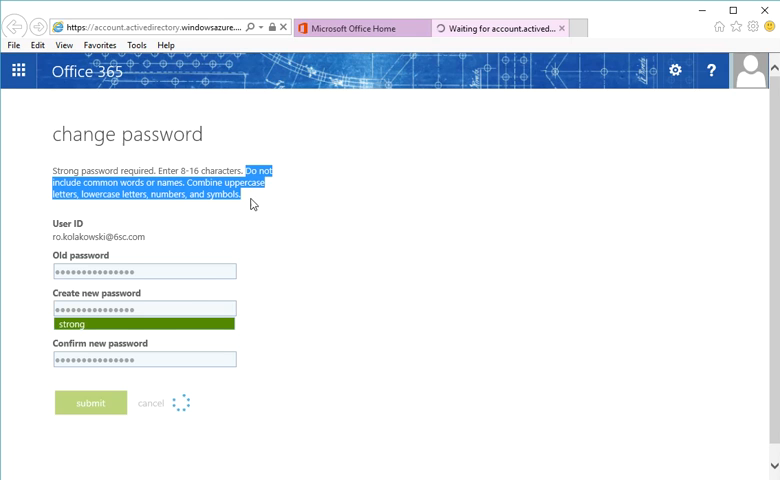
{"action": "mouse_move", "coordinate": [136, 340]}
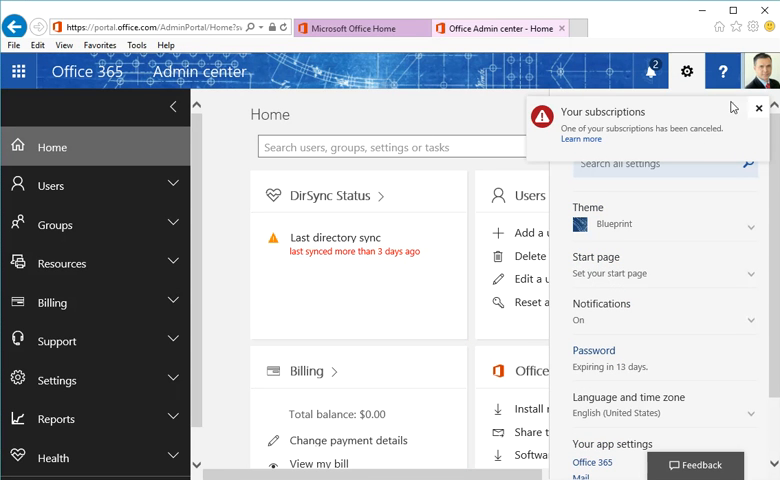
Sign out of the account so the new password can be tested.
{"action": "left_click", "coordinate": [760, 108]}
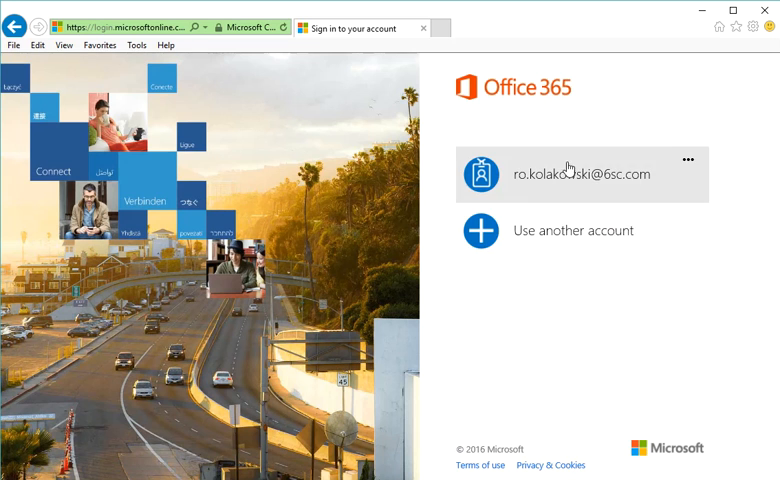
Sign back in to the work account with the new password, reaching the Admin center.
{"action": "left_click", "coordinate": [580, 172]}
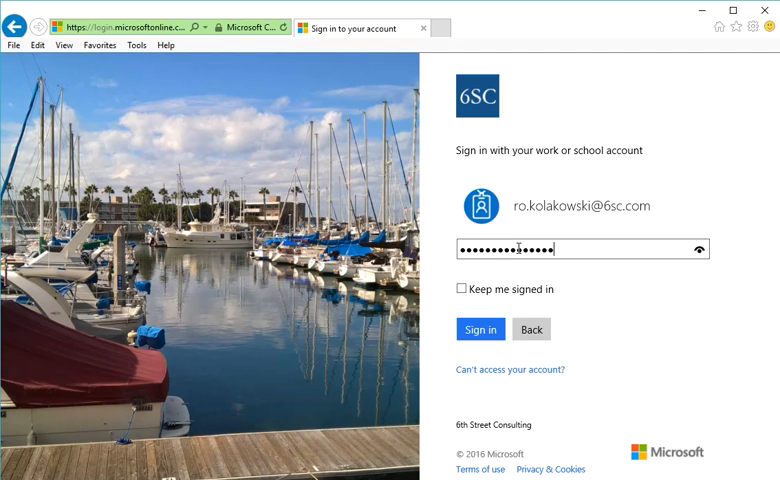
{"action": "left_click", "coordinate": [480, 328]}
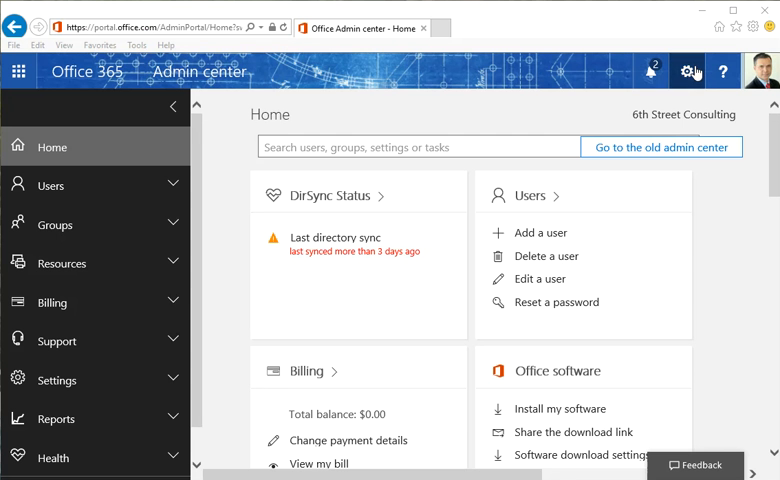
Show the Settings pane and check the Password entry has no expiry notice.
{"action": "left_click", "coordinate": [688, 72]}
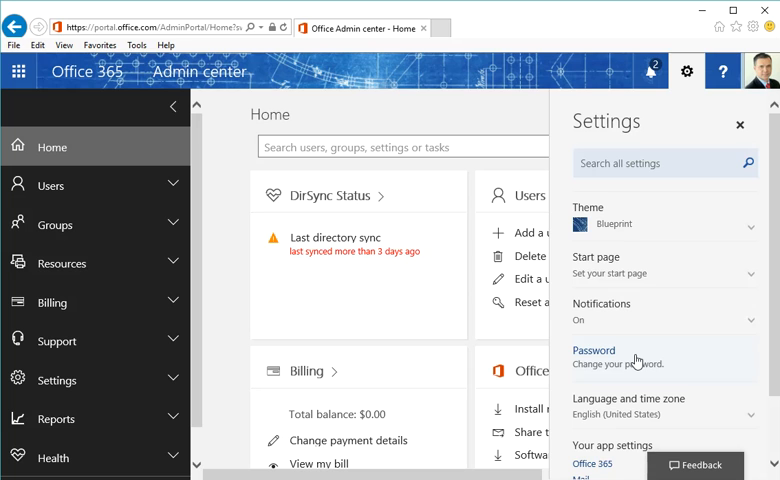
{"action": "mouse_move", "coordinate": [318, 414]}
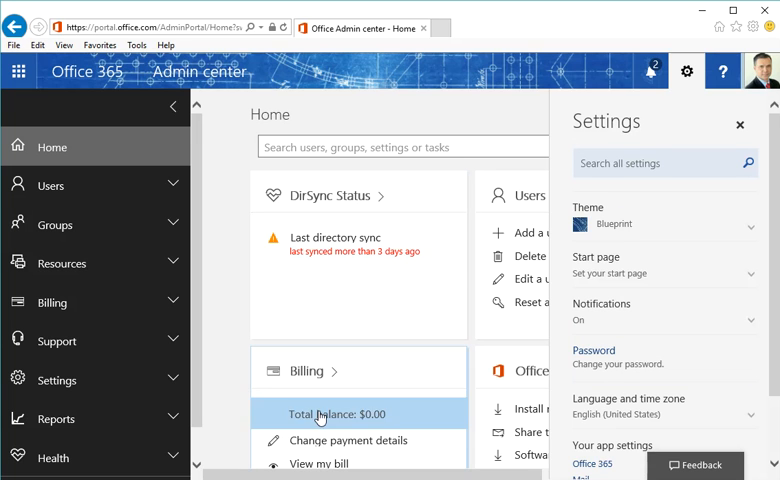
{"action": "mouse_move", "coordinate": [184, 72]}
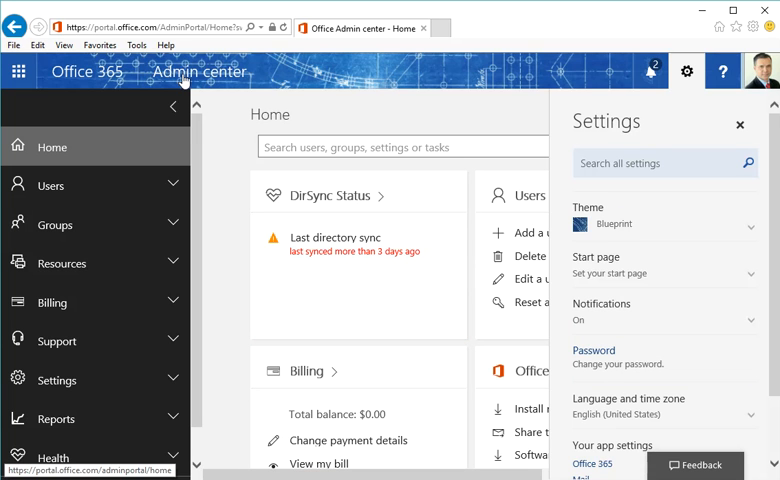